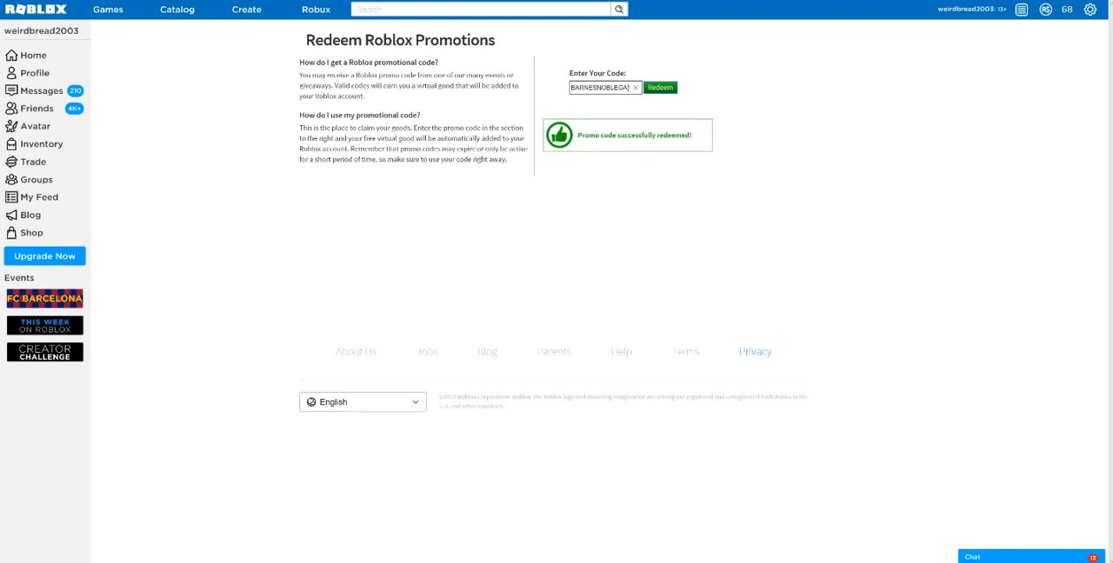
Dismiss the caret browsing prompt triggered by F7 on the Promotions page
key(f7)
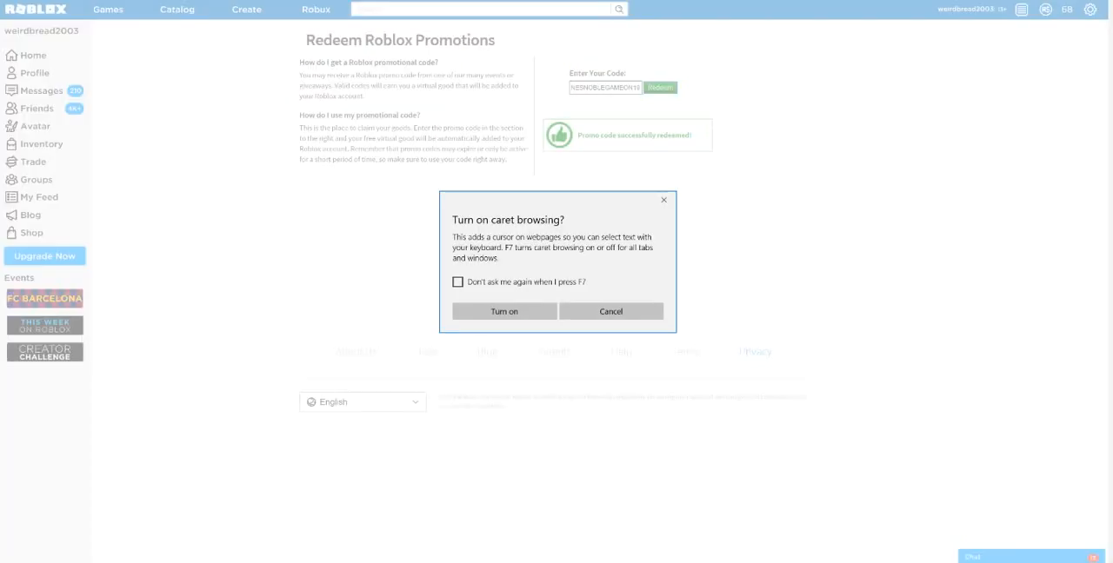
click(610, 311)
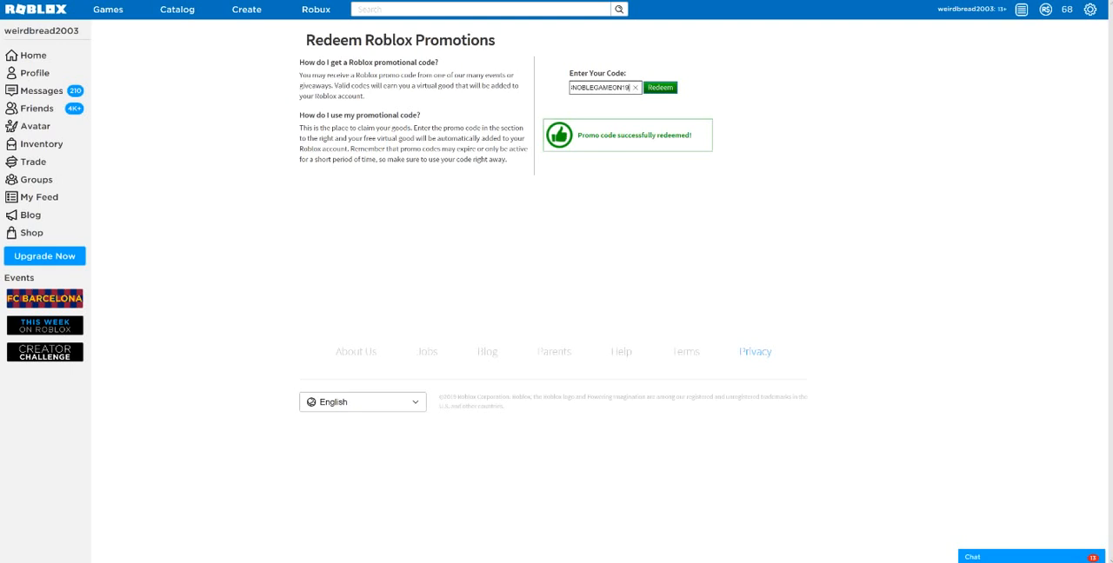
mouse_move(37, 196)
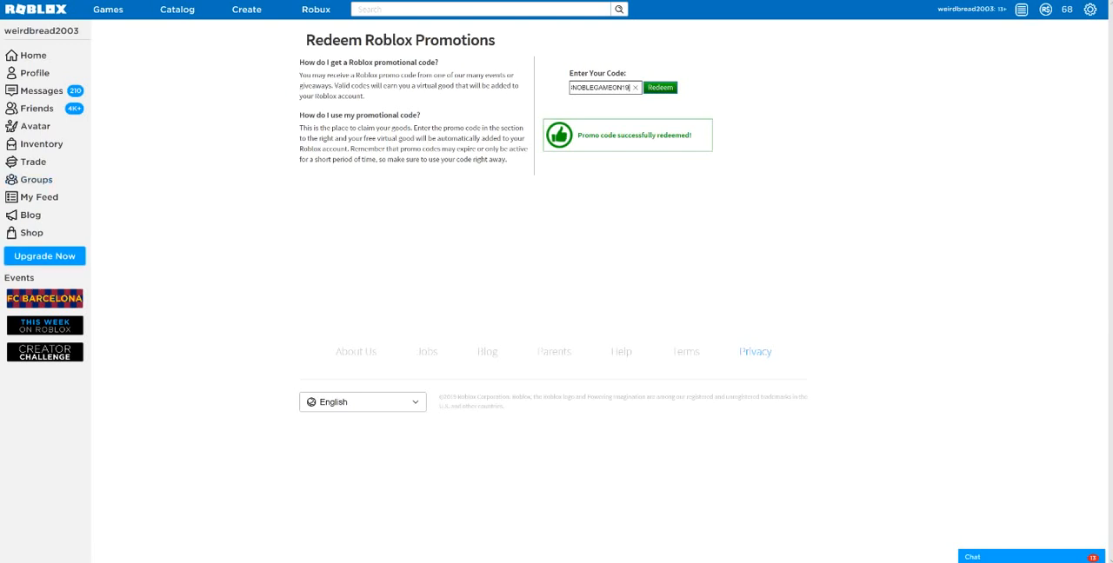
Cancel the caret browsing dialog, leaving the inventory Hats page showing the Neapolitan Crown
key(f7)
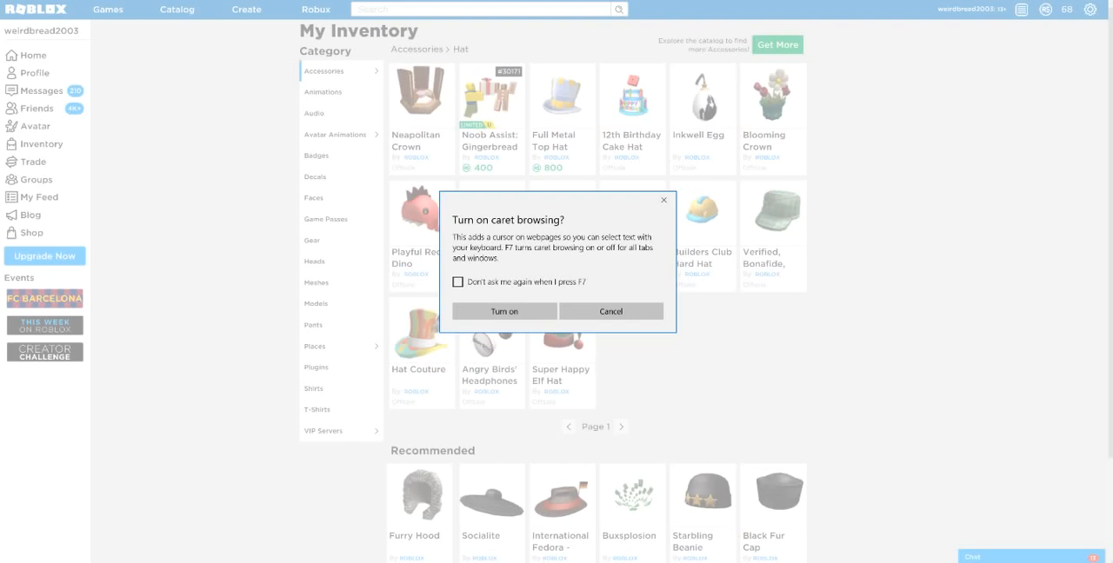
click(610, 312)
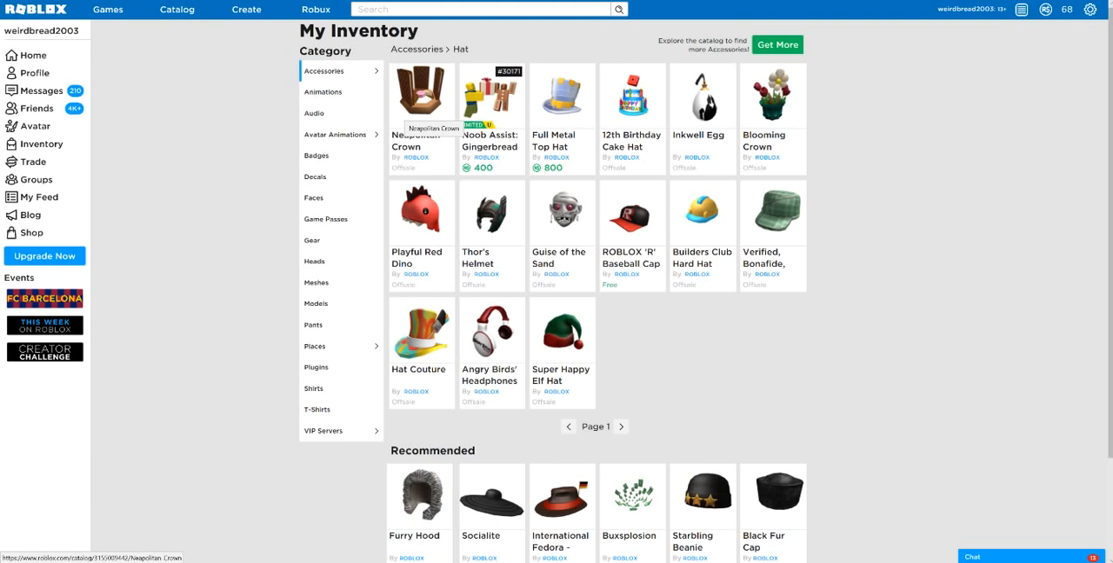
mouse_move(435, 125)
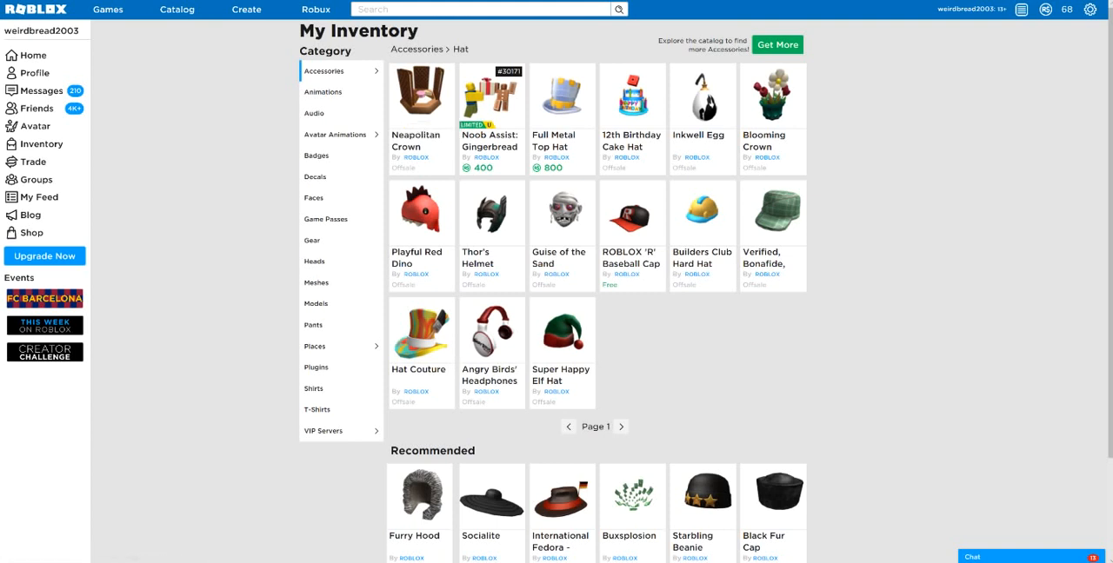